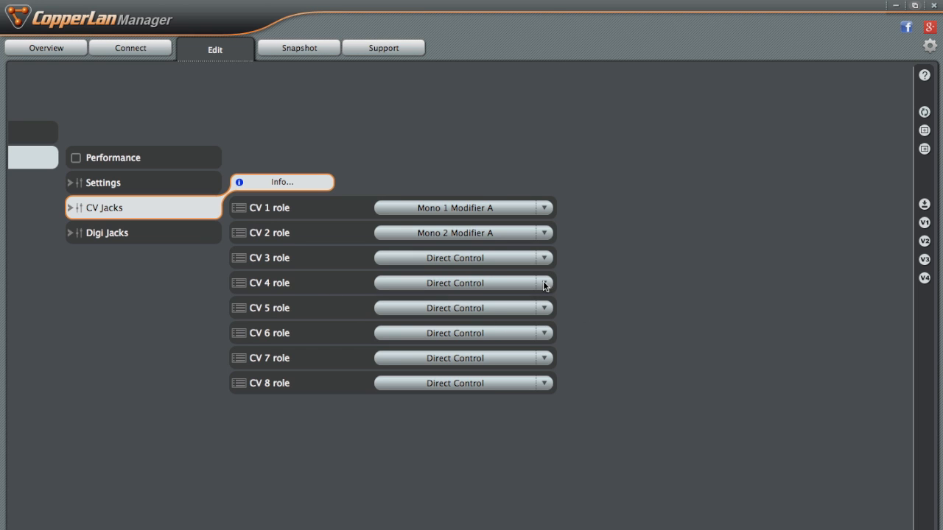
Set the MS-812 A's CV 4 jack role to Mono 4 Modifier A
{"action": "left_click", "coordinate": [545, 283]}
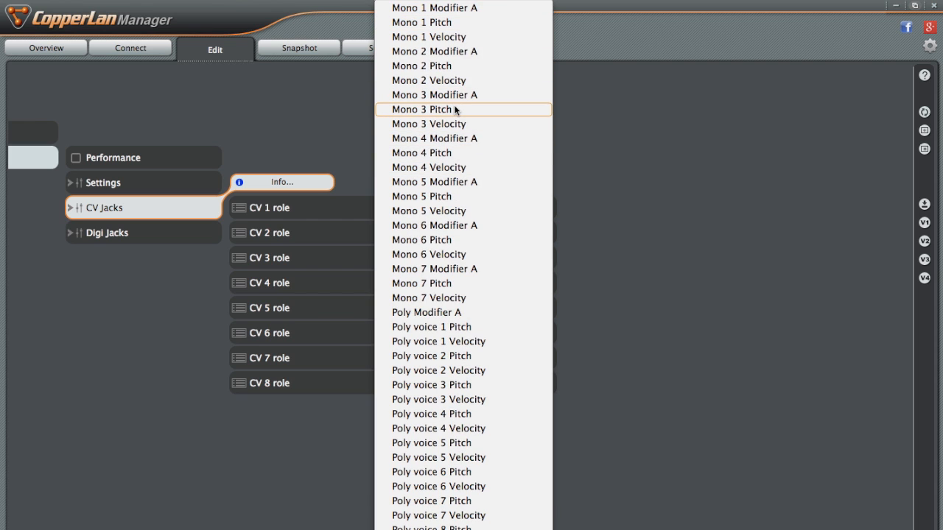
{"action": "mouse_move", "coordinate": [462, 168]}
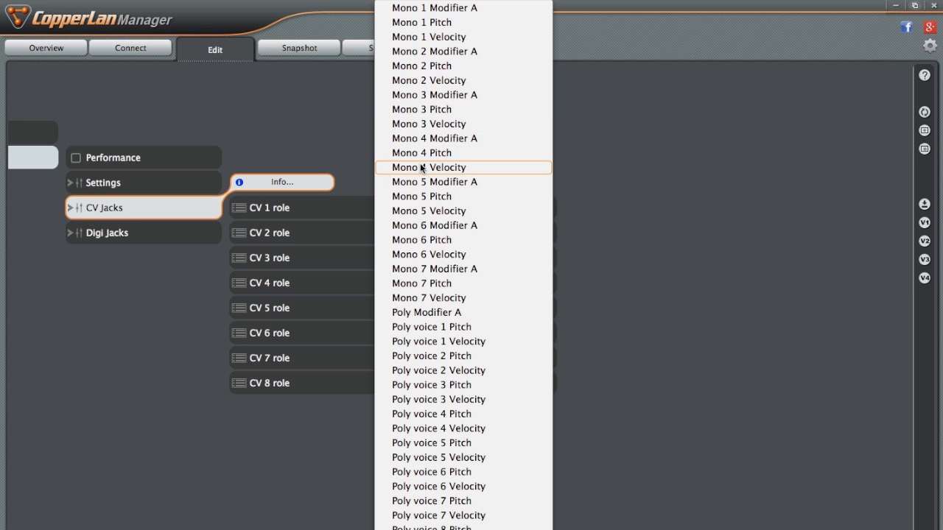
{"action": "mouse_move", "coordinate": [442, 138]}
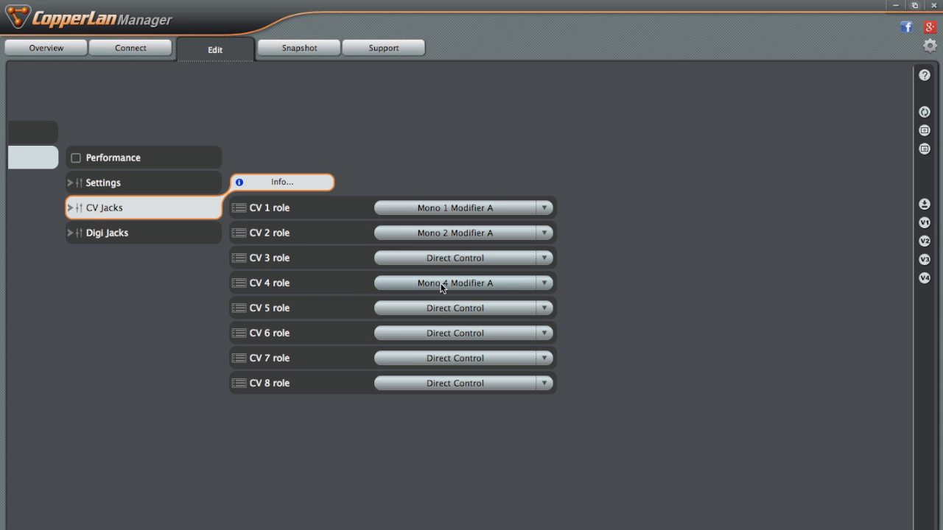
{"action": "mouse_move", "coordinate": [608, 288]}
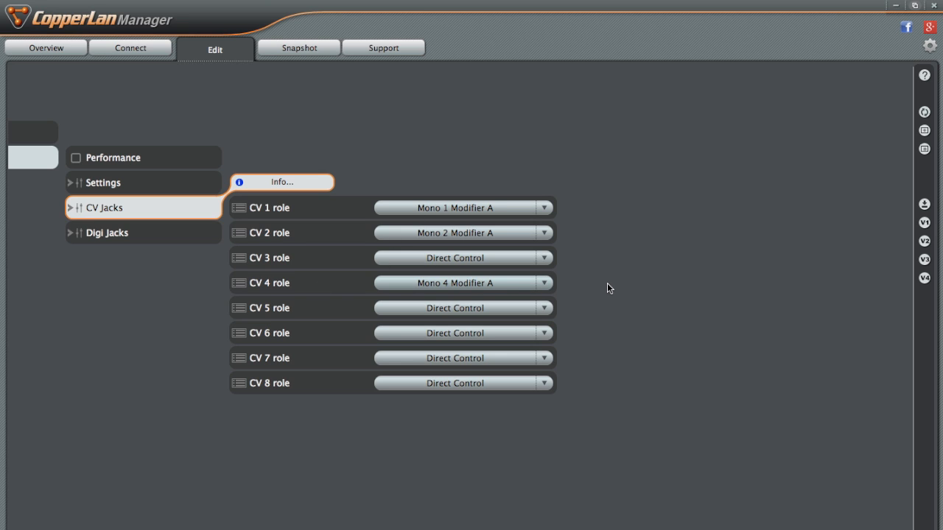
{"action": "mouse_move", "coordinate": [453, 222]}
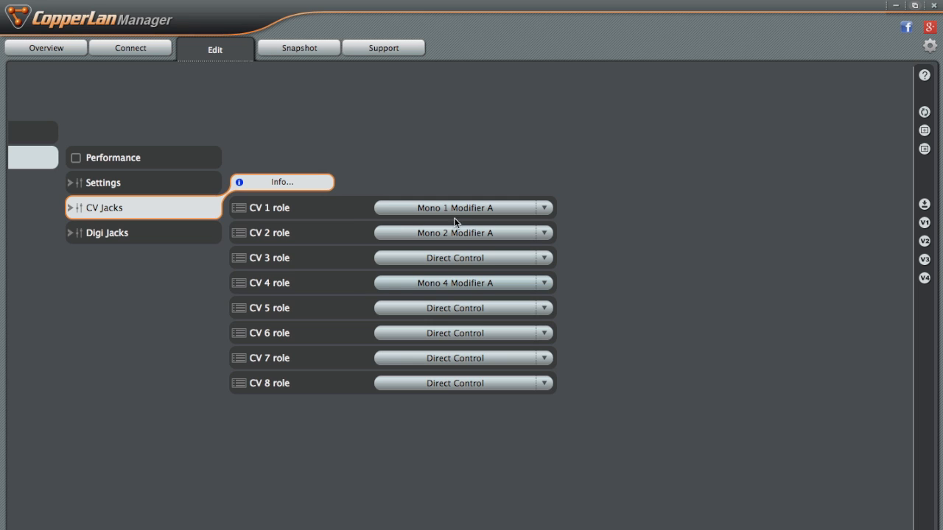
{"action": "mouse_move", "coordinate": [501, 293]}
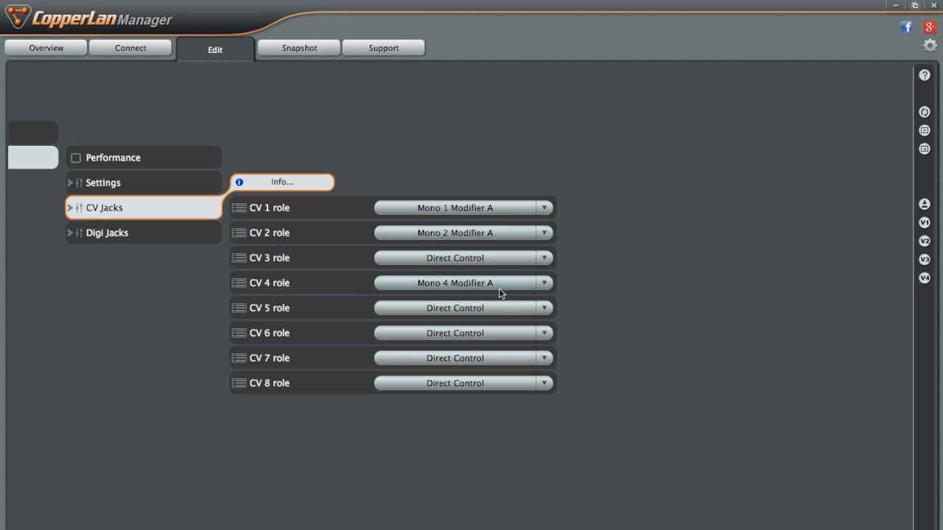
{"action": "mouse_move", "coordinate": [445, 289]}
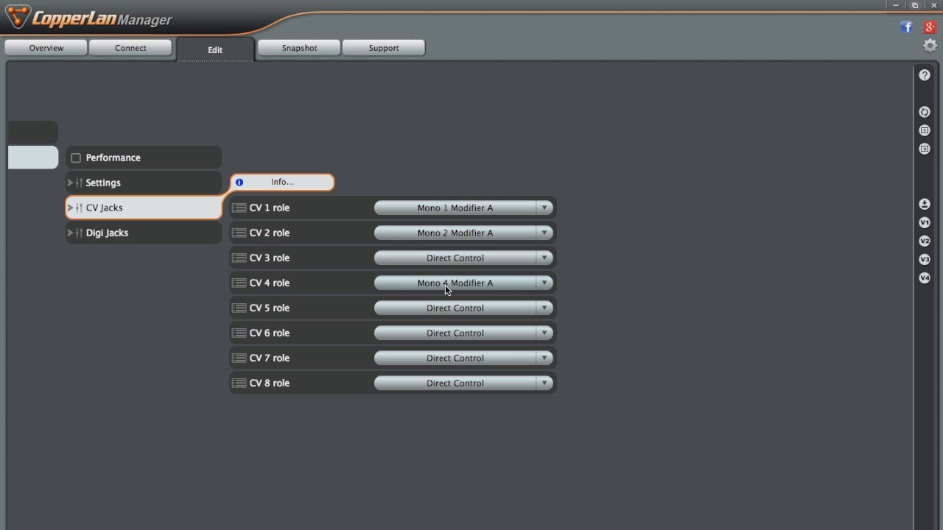
{"action": "mouse_move", "coordinate": [297, 247]}
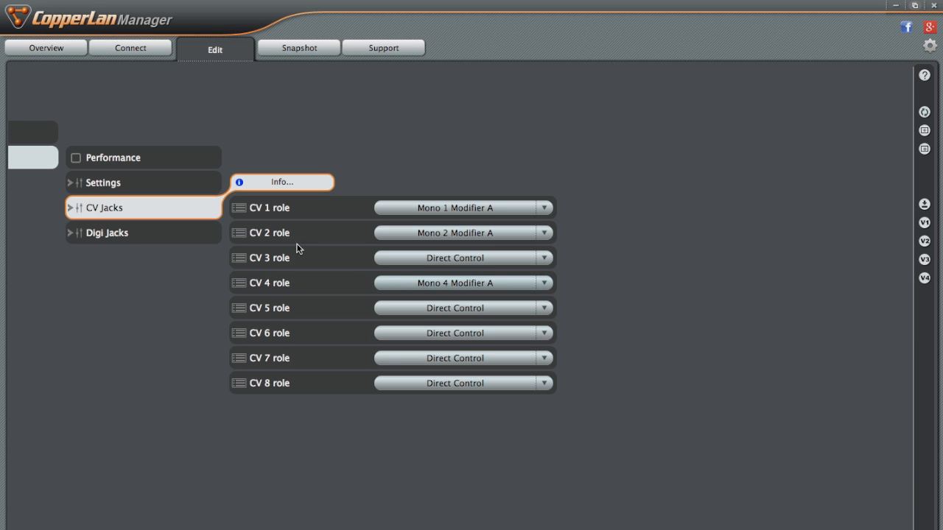
{"action": "mouse_move", "coordinate": [262, 239]}
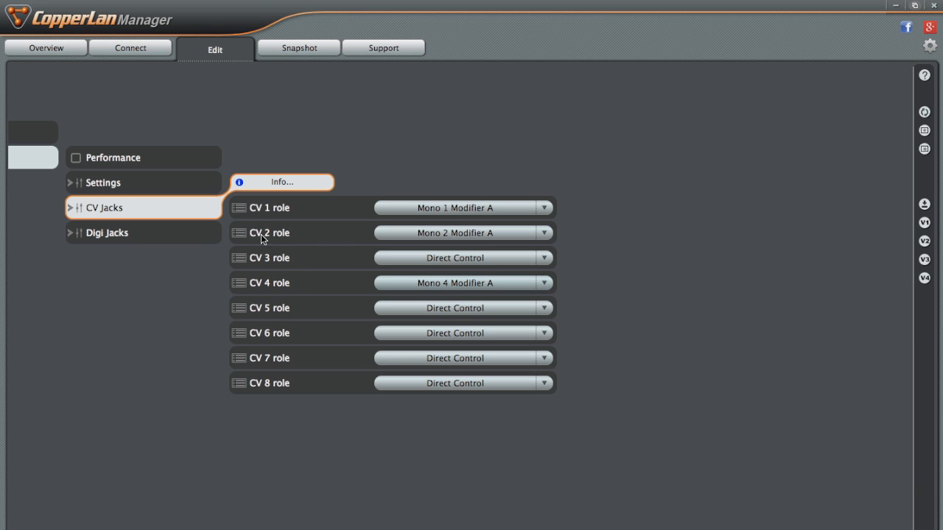
{"action": "mouse_move", "coordinate": [513, 307]}
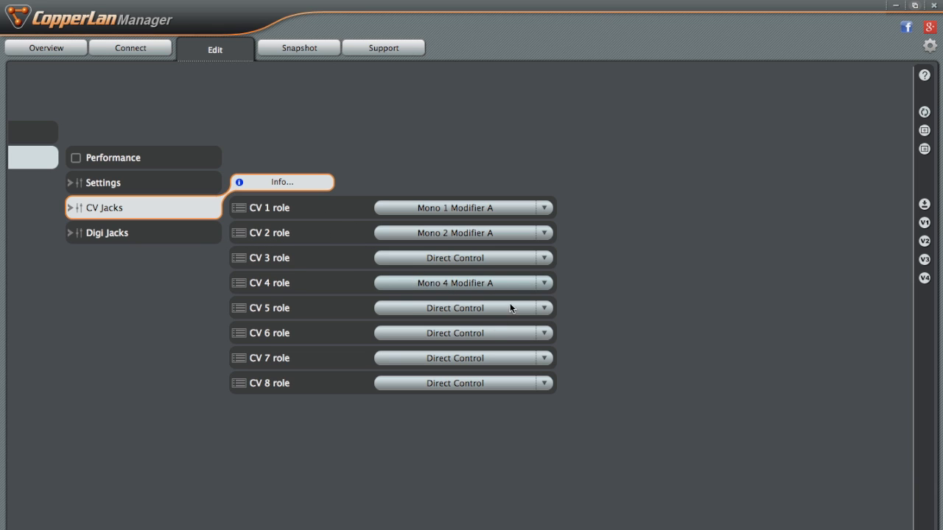
{"action": "mouse_move", "coordinate": [581, 227]}
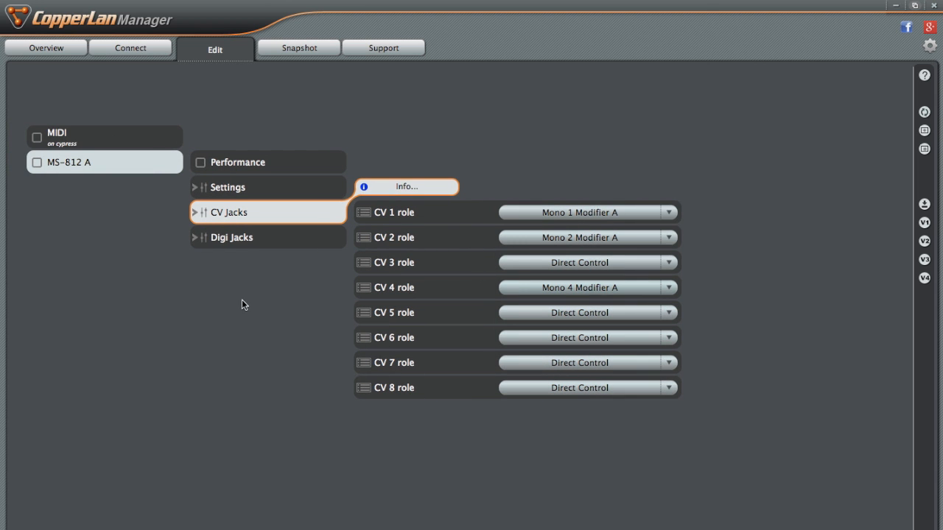
{"action": "mouse_move", "coordinate": [135, 53]}
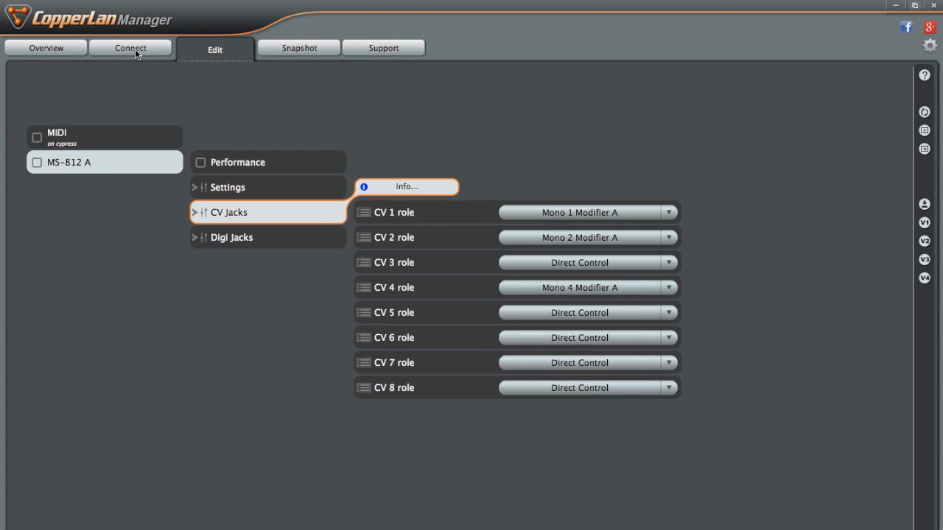
Connect GECO's Left Hand Open PositionX data to the MS-812 A's Mono 4 Modifier A Value
{"action": "left_click", "coordinate": [130, 48]}
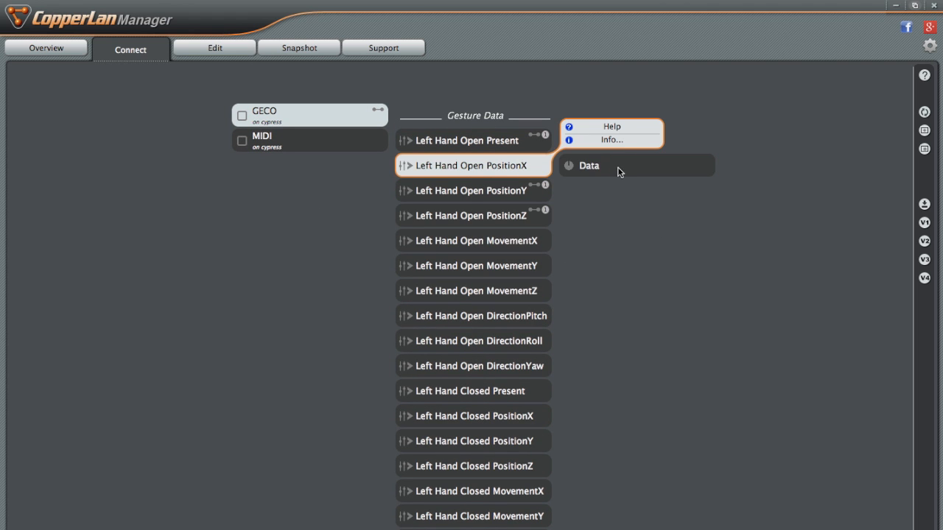
{"action": "left_click", "coordinate": [589, 165]}
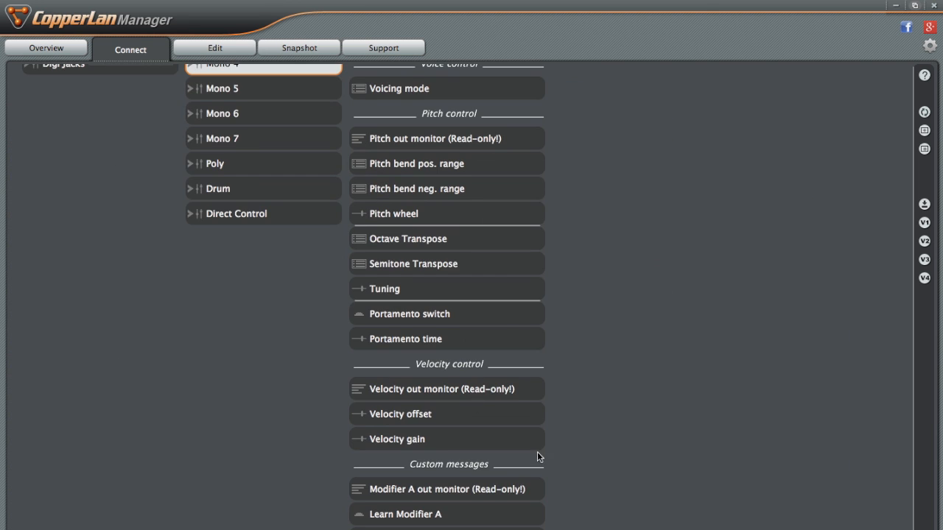
{"action": "scroll", "scroll_direction": "down", "scroll_amount": 3}
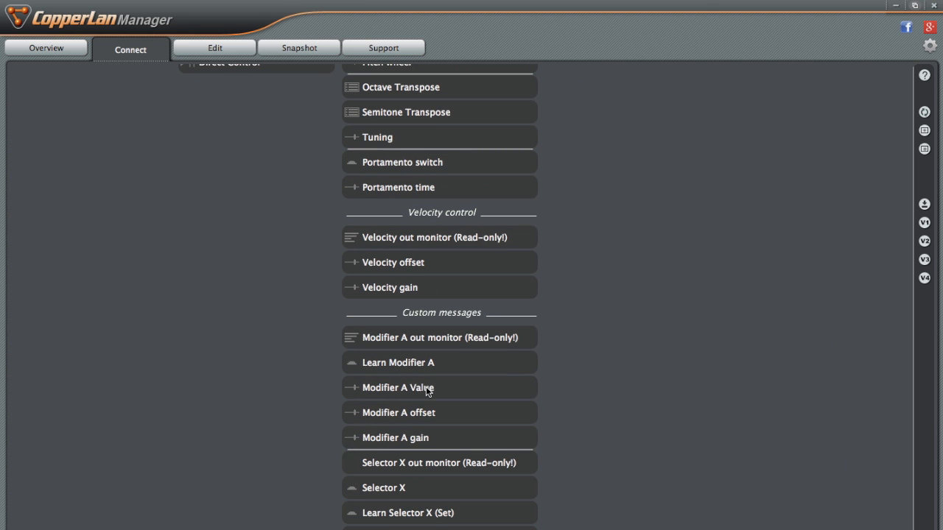
{"action": "left_click", "coordinate": [215, 47]}
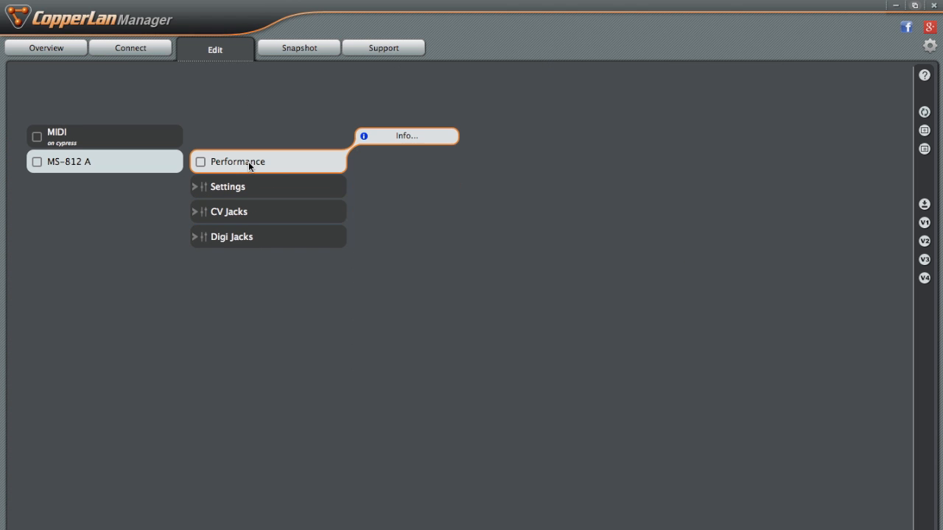
Show the MS-812 A's Mono 4 performance parameters with Modifier A value, offset and gain
{"action": "left_click", "coordinate": [239, 161]}
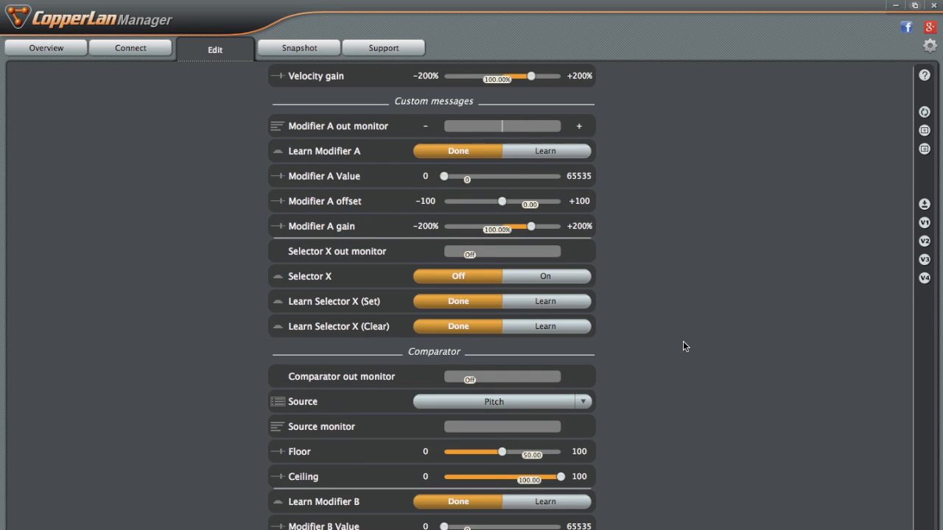
{"action": "left_click_drag", "start_coordinate": [445, 175], "coordinate": [463, 175]}
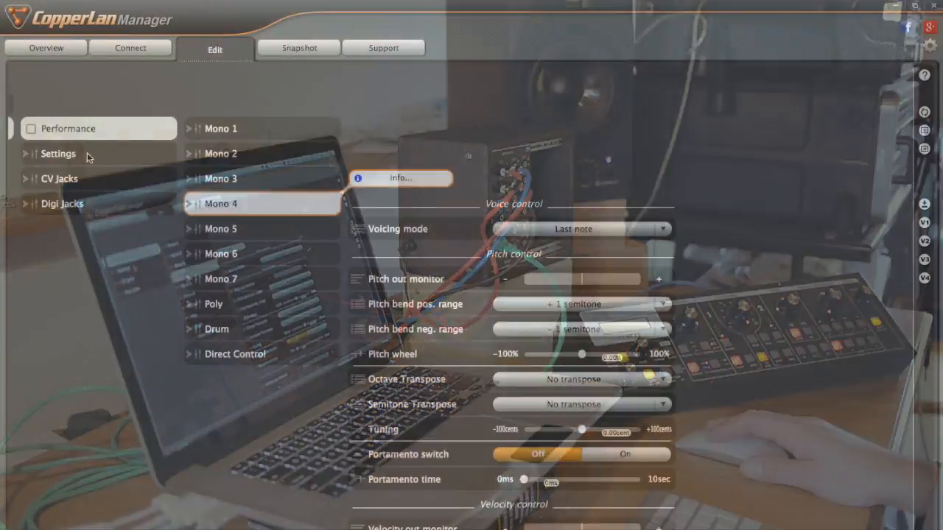
Show the MS-812 A's Settings preset page with the Direct Control preset active
{"action": "left_click", "coordinate": [59, 153]}
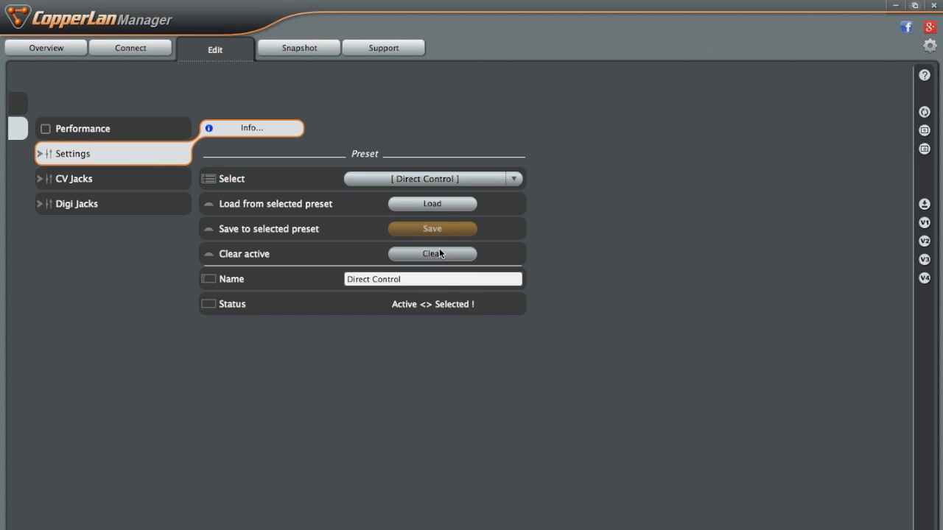
{"action": "mouse_move", "coordinate": [441, 230]}
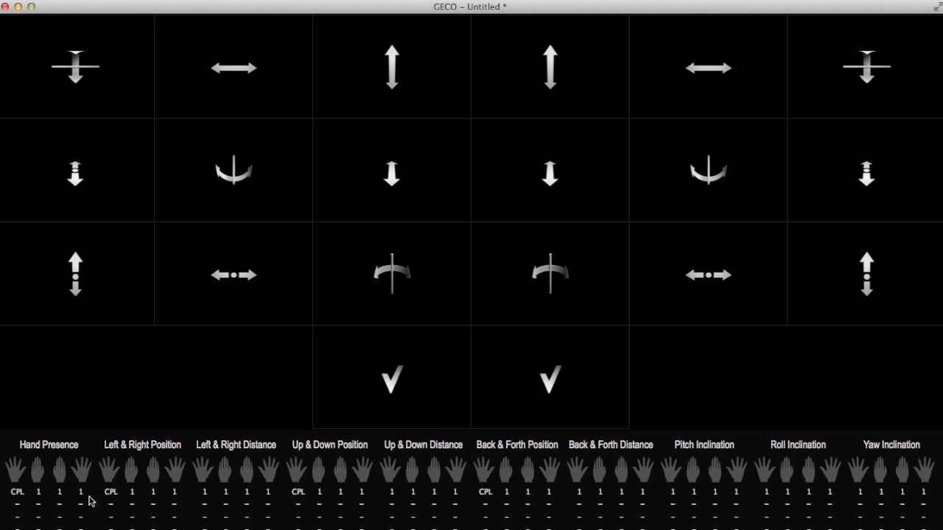
{"action": "mouse_move", "coordinate": [525, 492]}
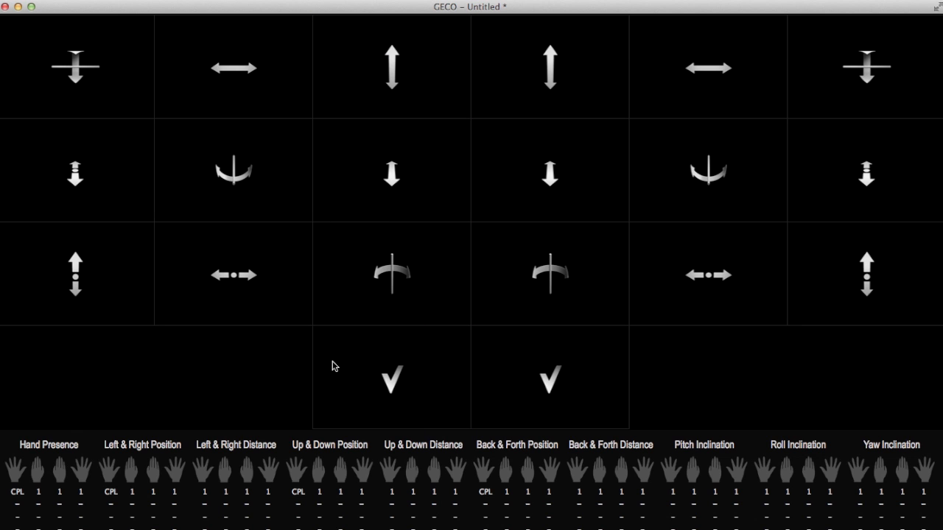
{"action": "mouse_move", "coordinate": [598, 165]}
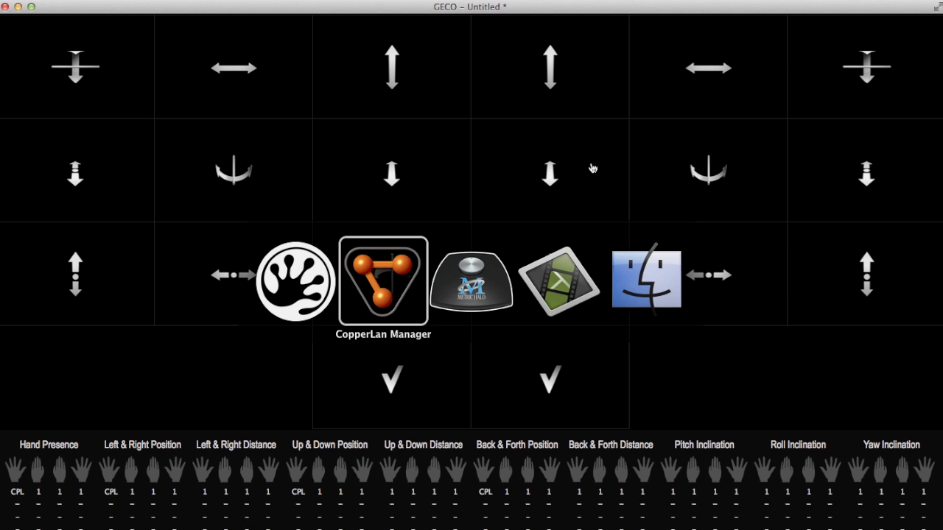
In the Overview, disconnect and reconnect GECO to the MS-812 A
{"action": "left_click", "coordinate": [383, 281]}
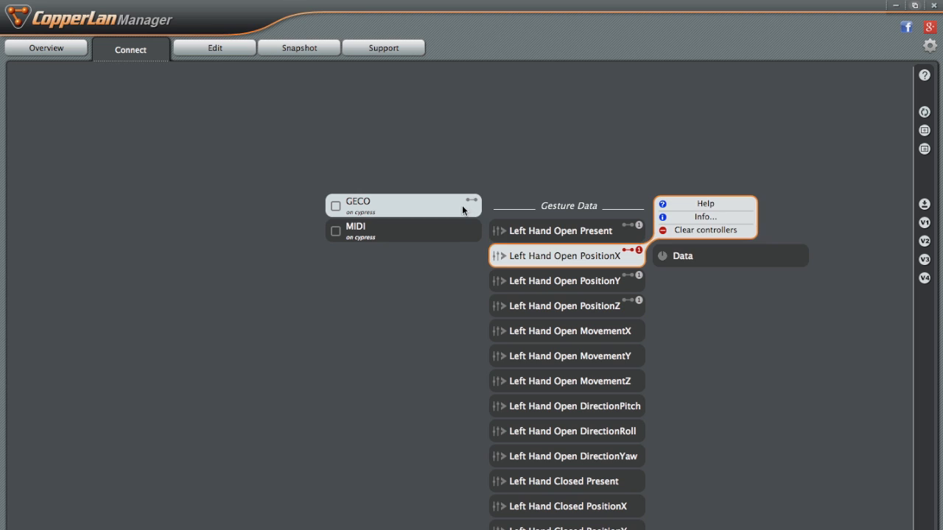
{"action": "left_click", "coordinate": [45, 47]}
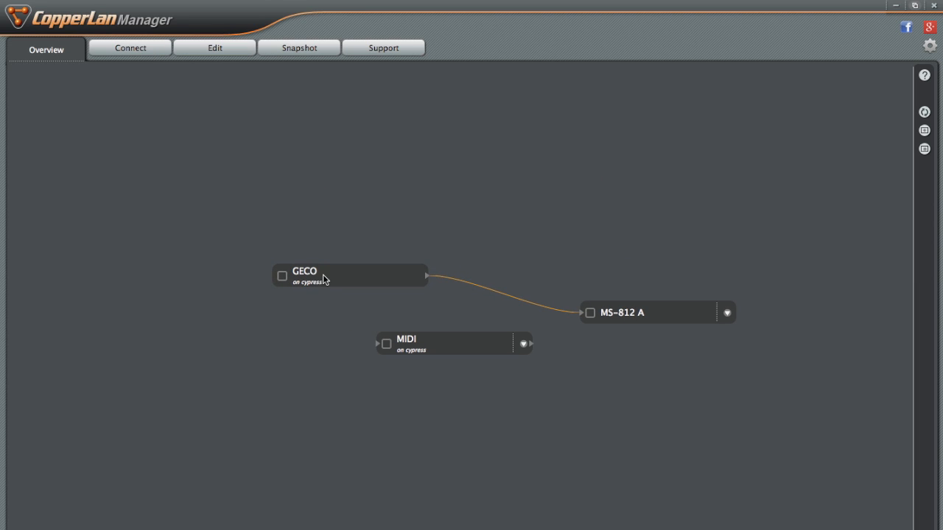
{"action": "double_click", "coordinate": [304, 271]}
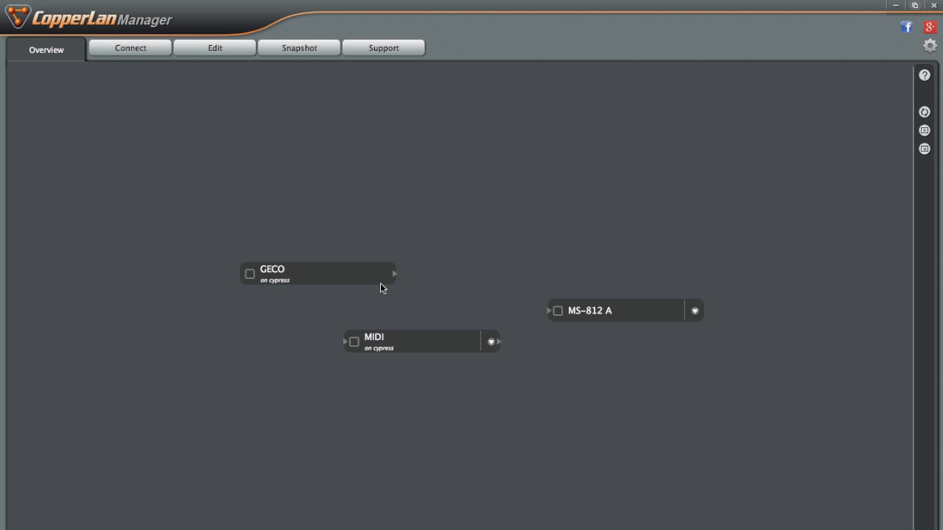
{"action": "double_click", "coordinate": [316, 274]}
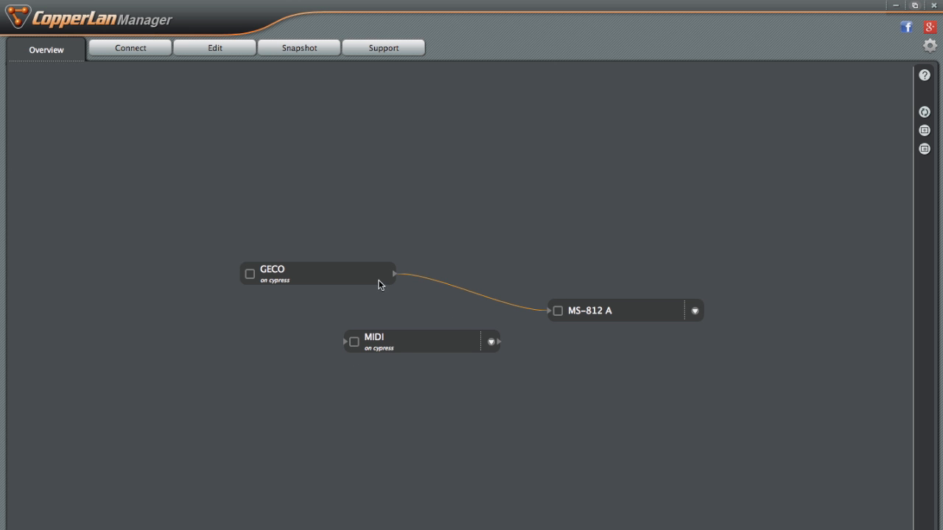
{"action": "mouse_move", "coordinate": [559, 303]}
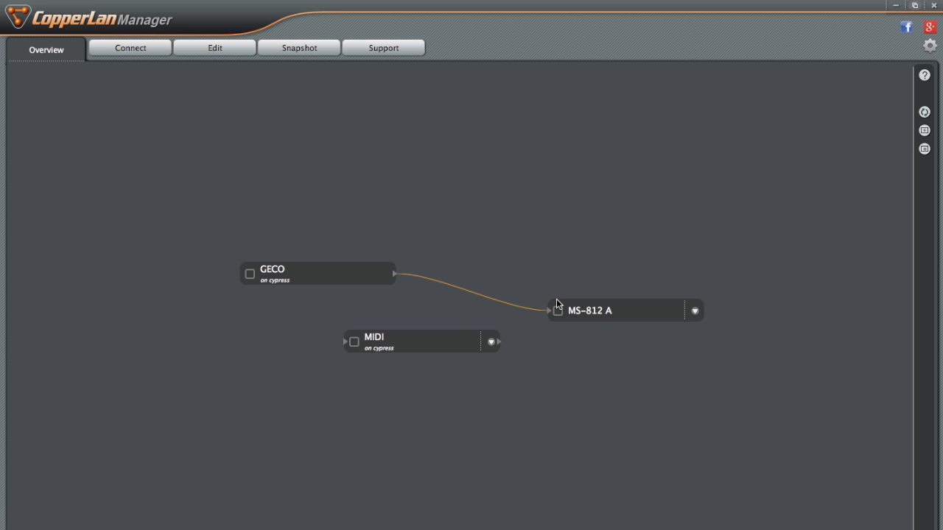
{"action": "mouse_move", "coordinate": [445, 195]}
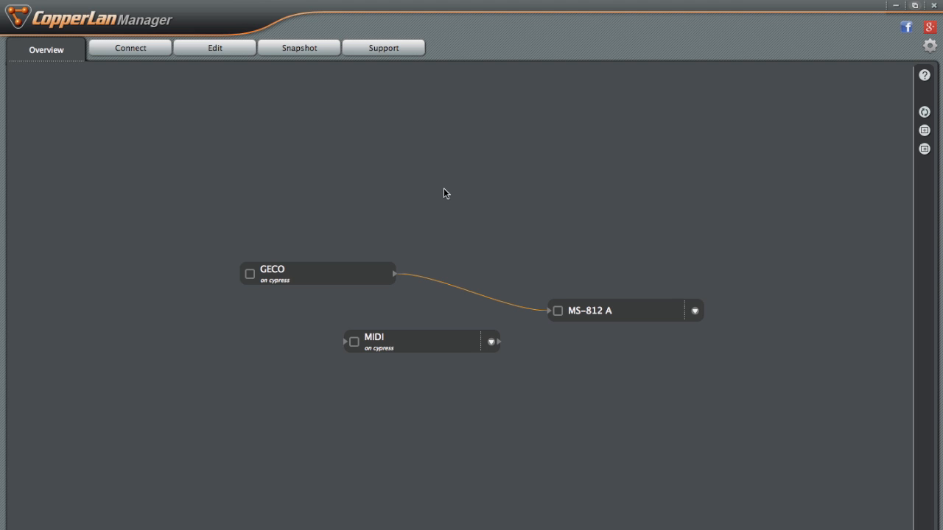
Select the Slim Phatty preset for the MS-812 A on its Settings page
{"action": "left_click", "coordinate": [215, 48]}
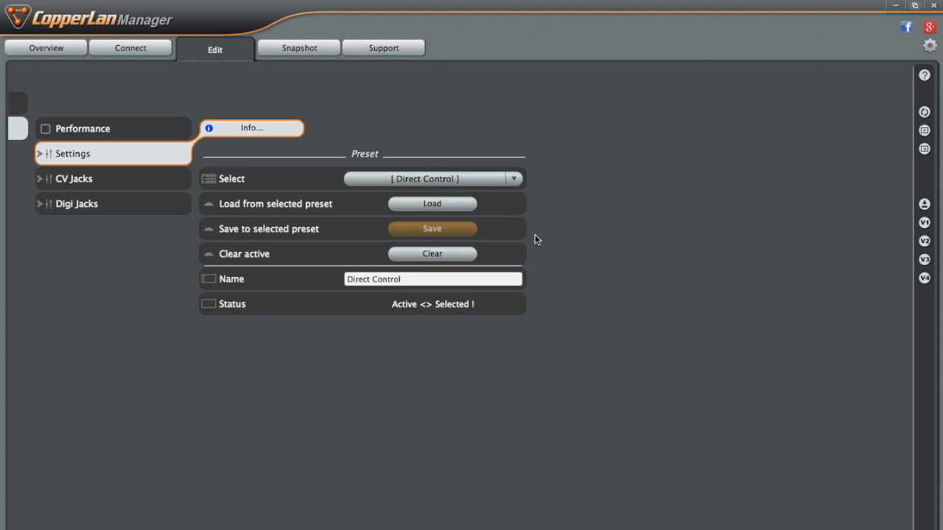
{"action": "mouse_move", "coordinate": [459, 198]}
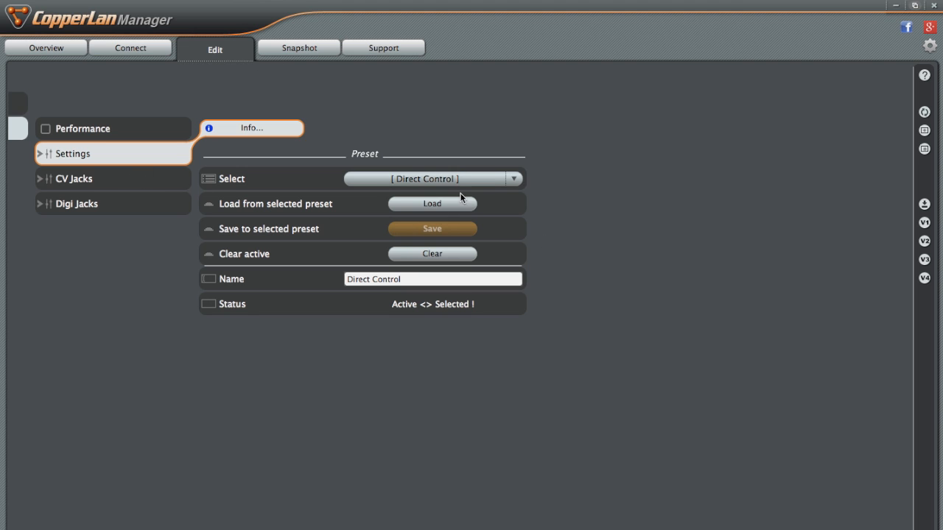
{"action": "left_click", "coordinate": [430, 178]}
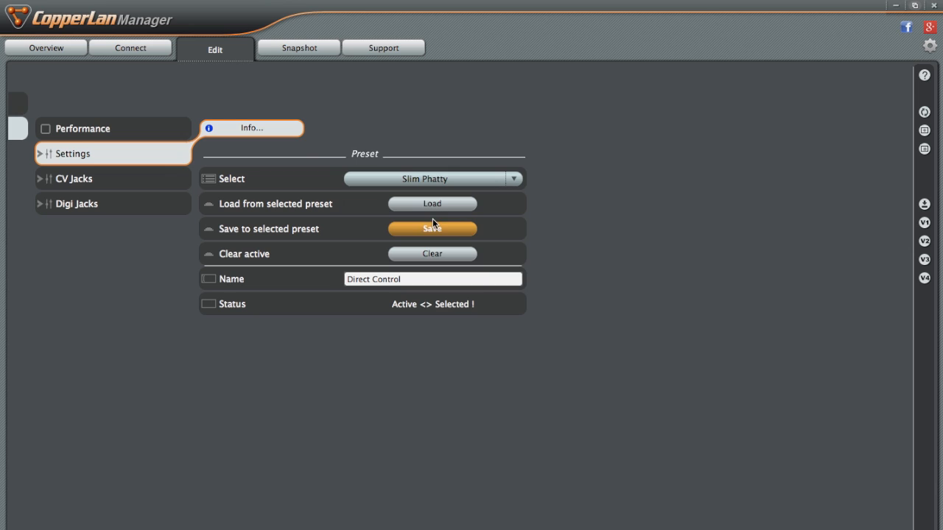